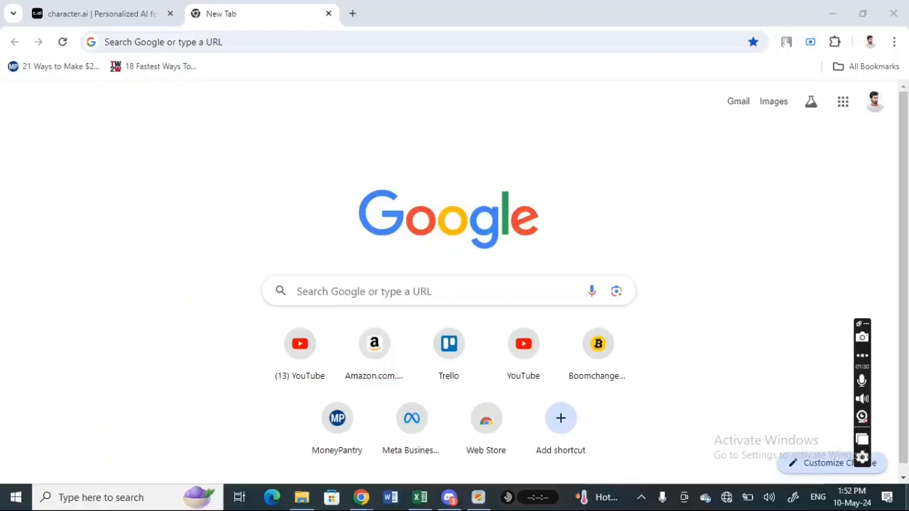
Show the Windows list of available Wi-Fi networks from the taskbar.
{"action": "left_click", "coordinate": [862, 355]}
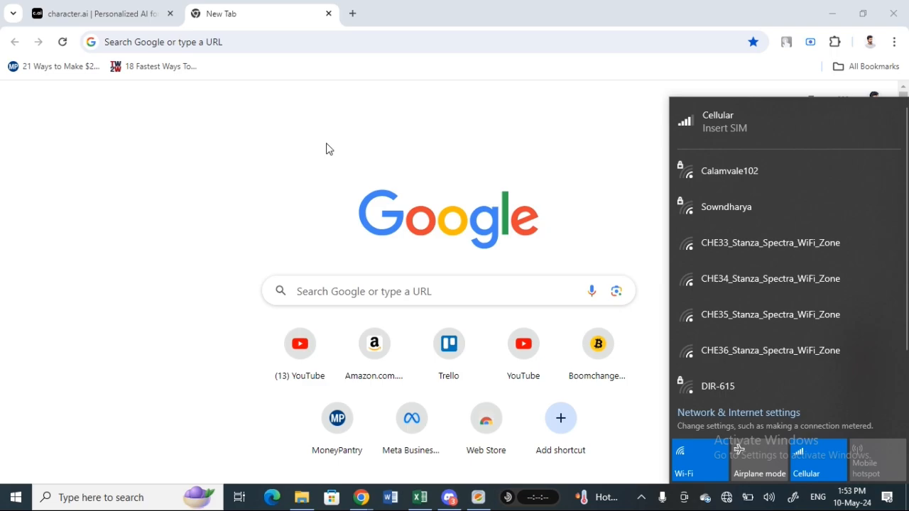
{"action": "mouse_move", "coordinate": [123, 165]}
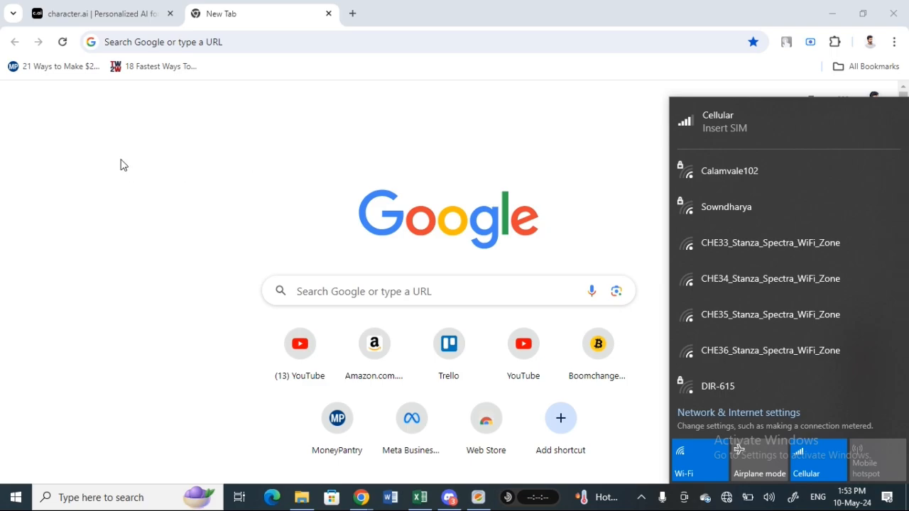
Return to the Character.AI tab and start connecting to a phone hotspot network.
{"action": "left_click", "coordinate": [99, 13]}
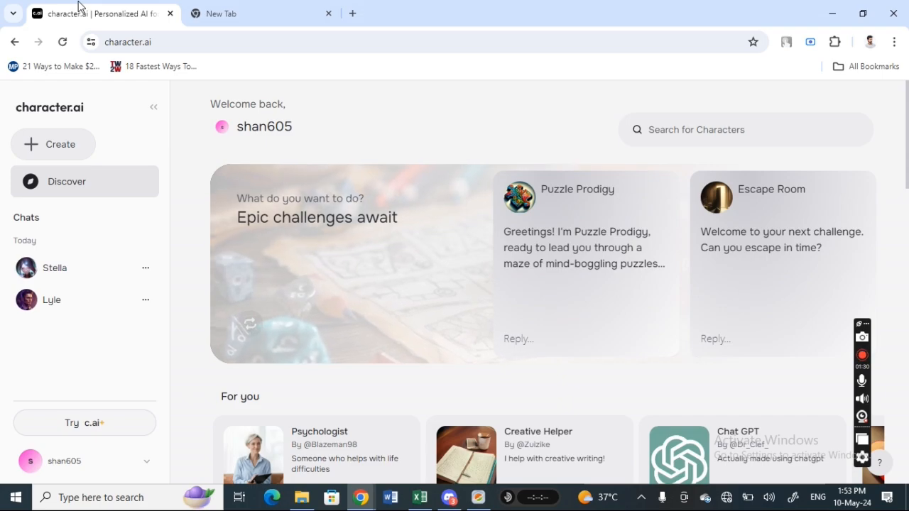
{"action": "mouse_move", "coordinate": [327, 331]}
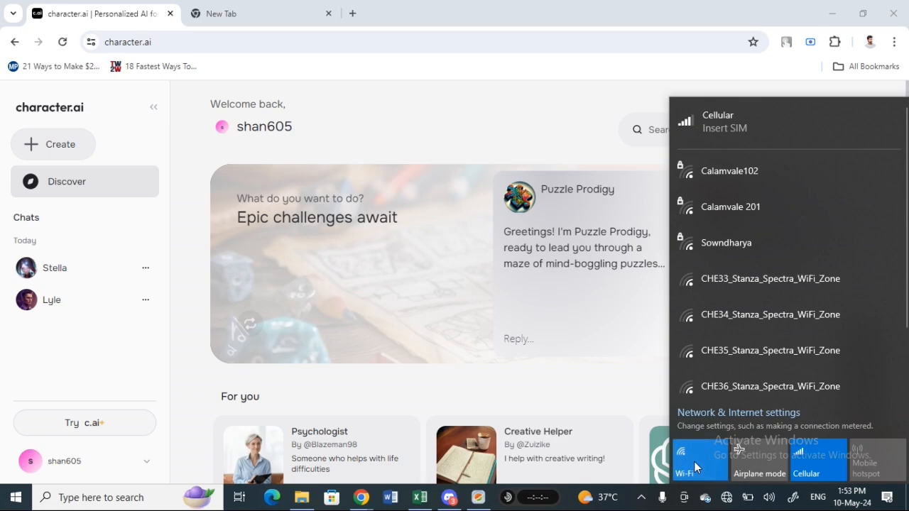
{"action": "left_click", "coordinate": [700, 461]}
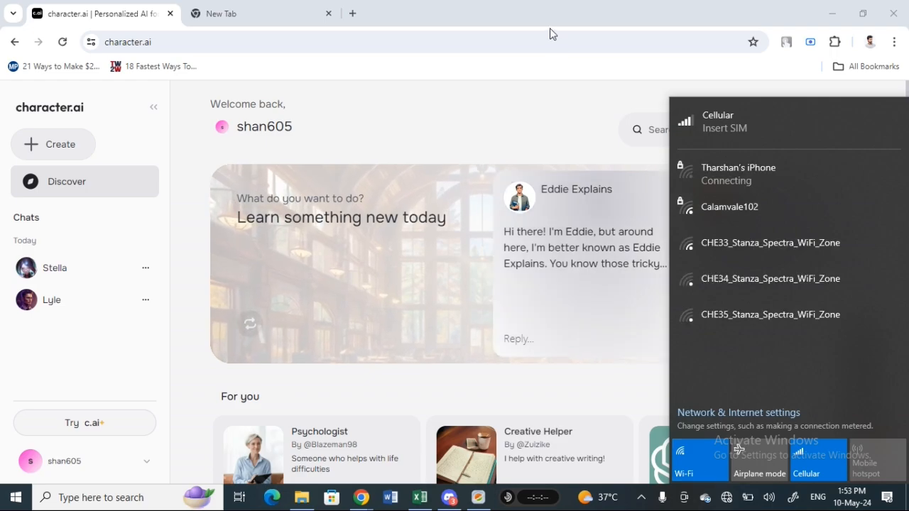
{"action": "mouse_move", "coordinate": [544, 14]}
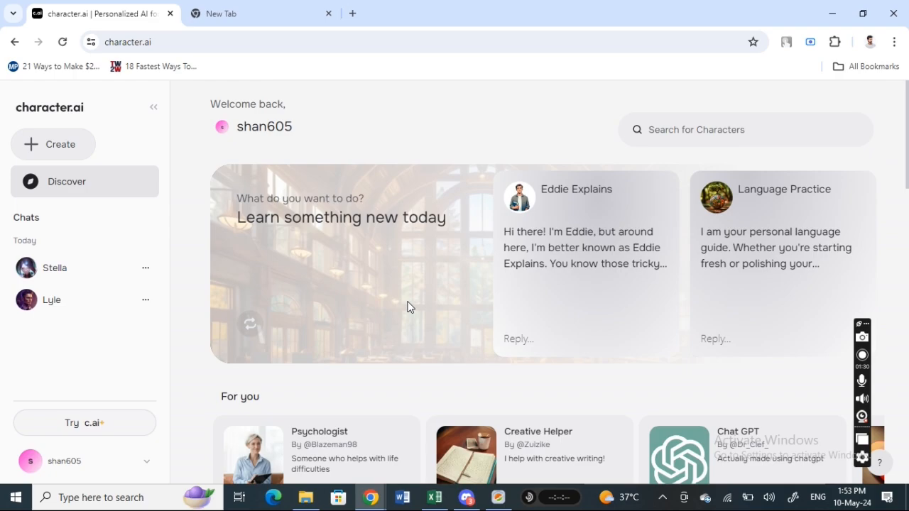
{"action": "mouse_move", "coordinate": [395, 314]}
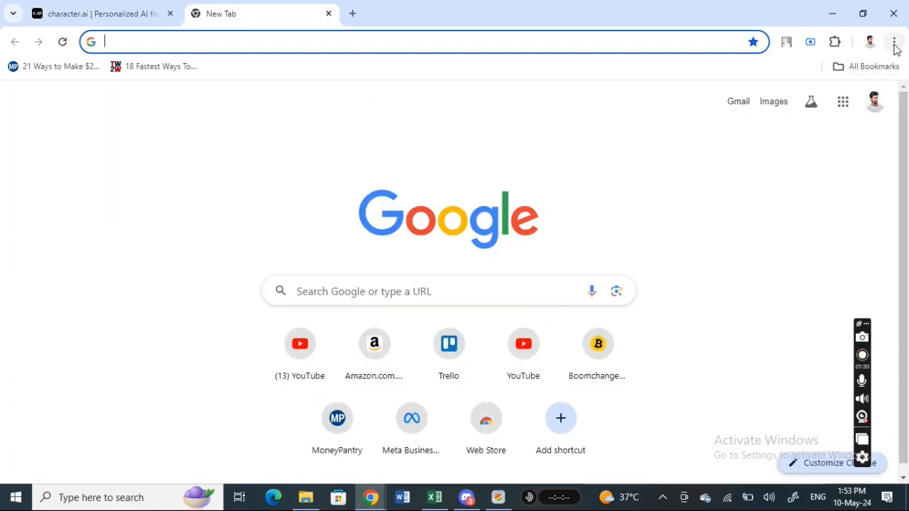
Go to Chrome's Settings page through the three-dot menu.
{"action": "left_click", "coordinate": [894, 41]}
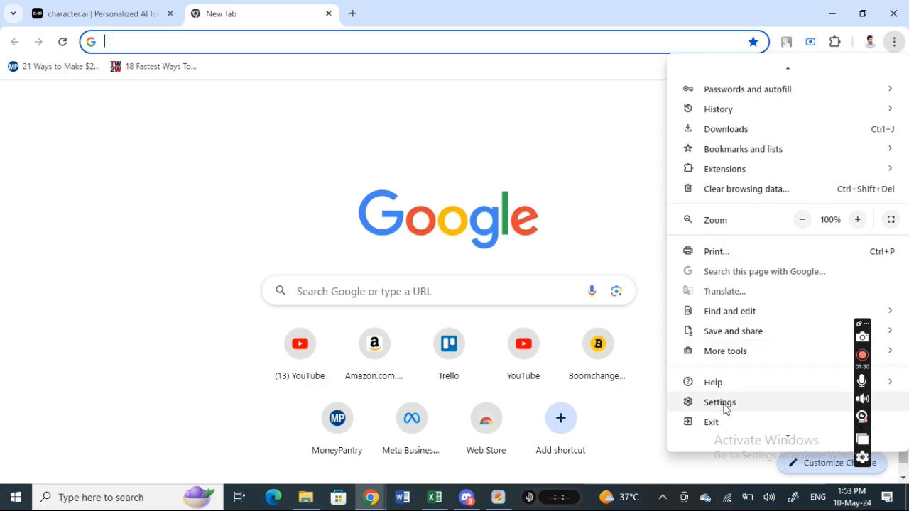
{"action": "left_click", "coordinate": [720, 402]}
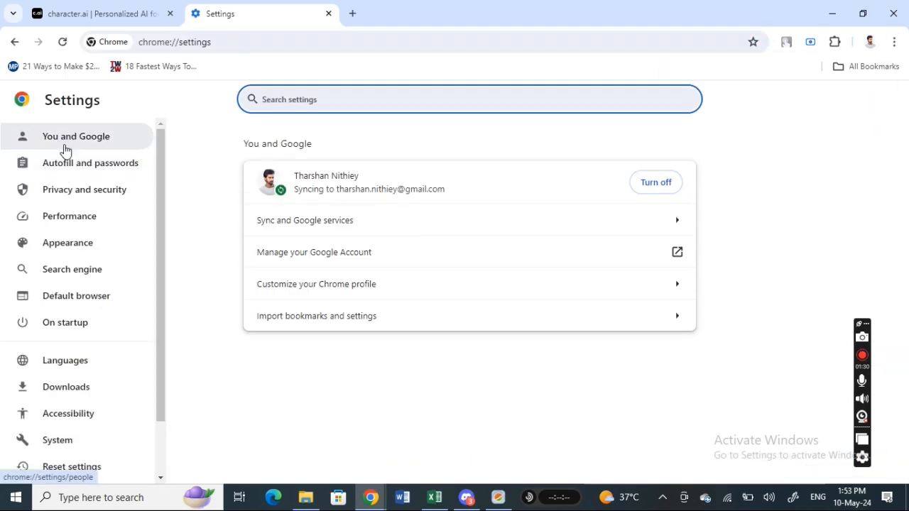
Check About Chrome for updates (version 124), then go to Privacy and security.
{"action": "scroll", "scroll_direction": "down", "scroll_amount": 3}
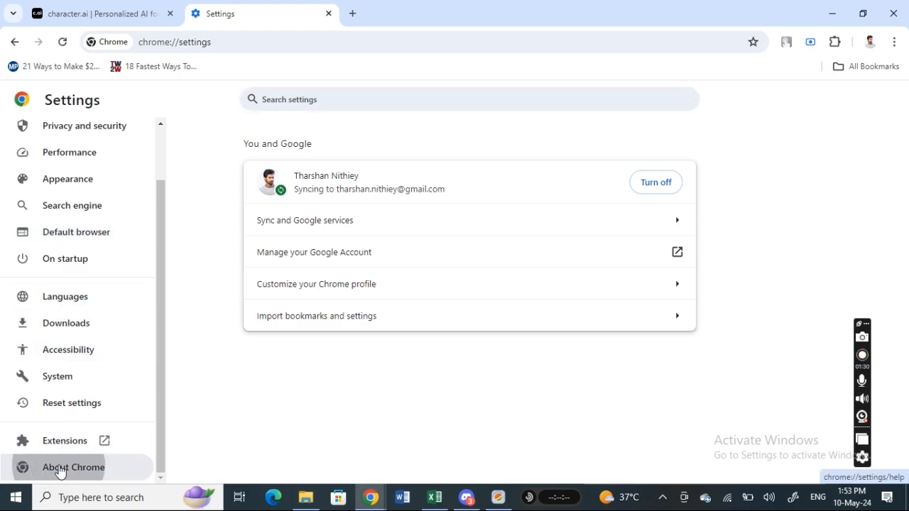
{"action": "left_click", "coordinate": [73, 467]}
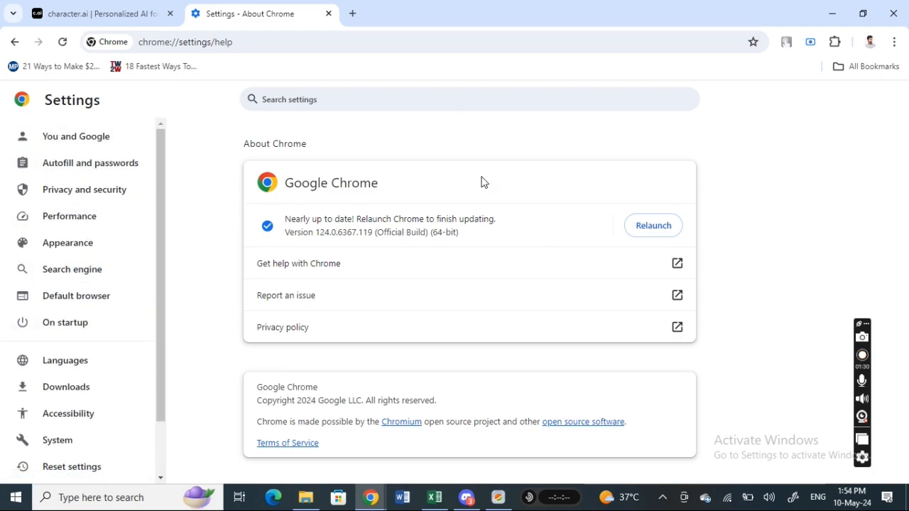
{"action": "left_click", "coordinate": [84, 189]}
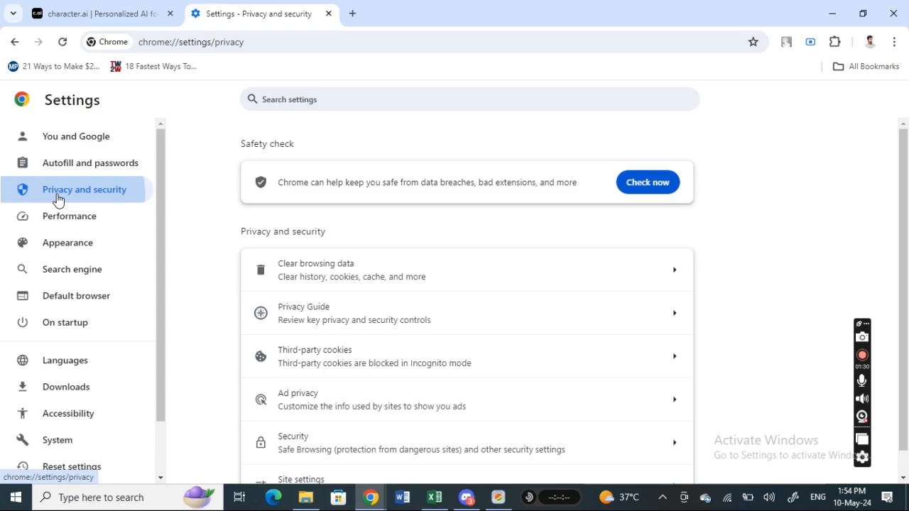
{"action": "mouse_move", "coordinate": [323, 313]}
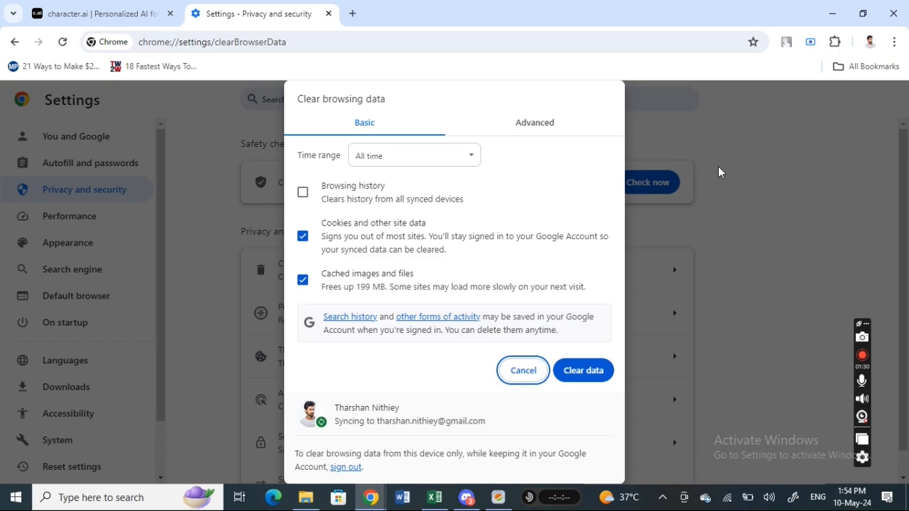
{"action": "mouse_move", "coordinate": [195, 130]}
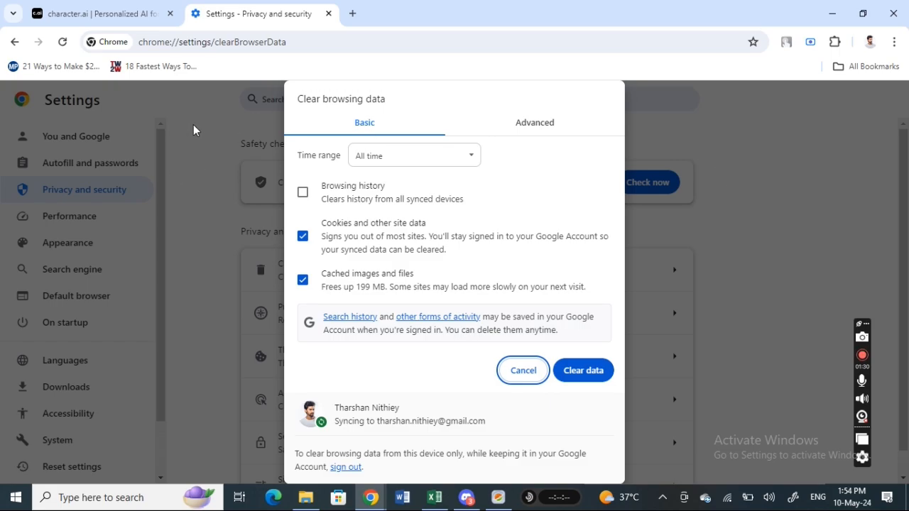
Attempt to clear all-time cookies and cached files, then return to Character.AI.
{"action": "left_click", "coordinate": [522, 370]}
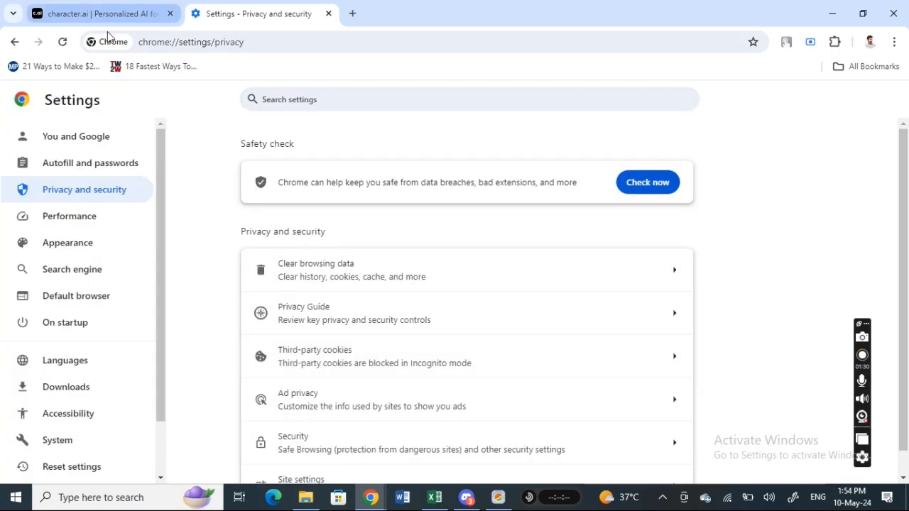
{"action": "left_click", "coordinate": [100, 13]}
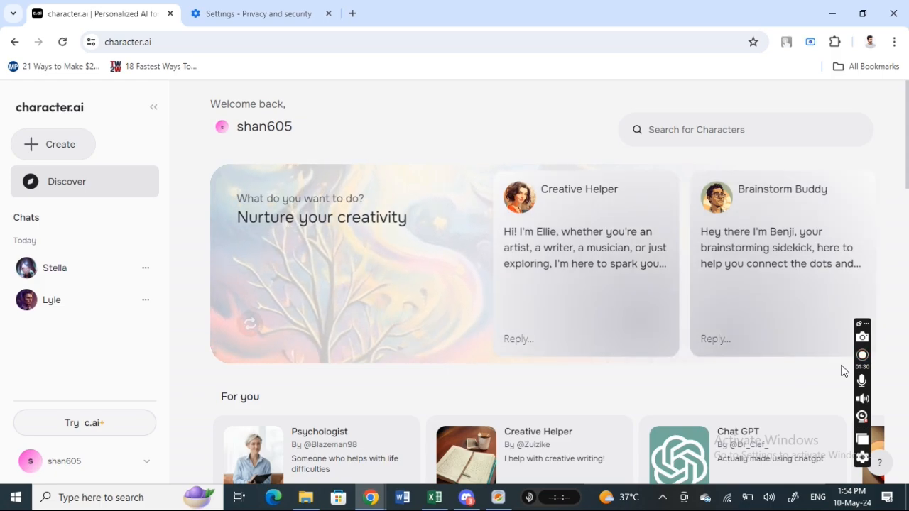